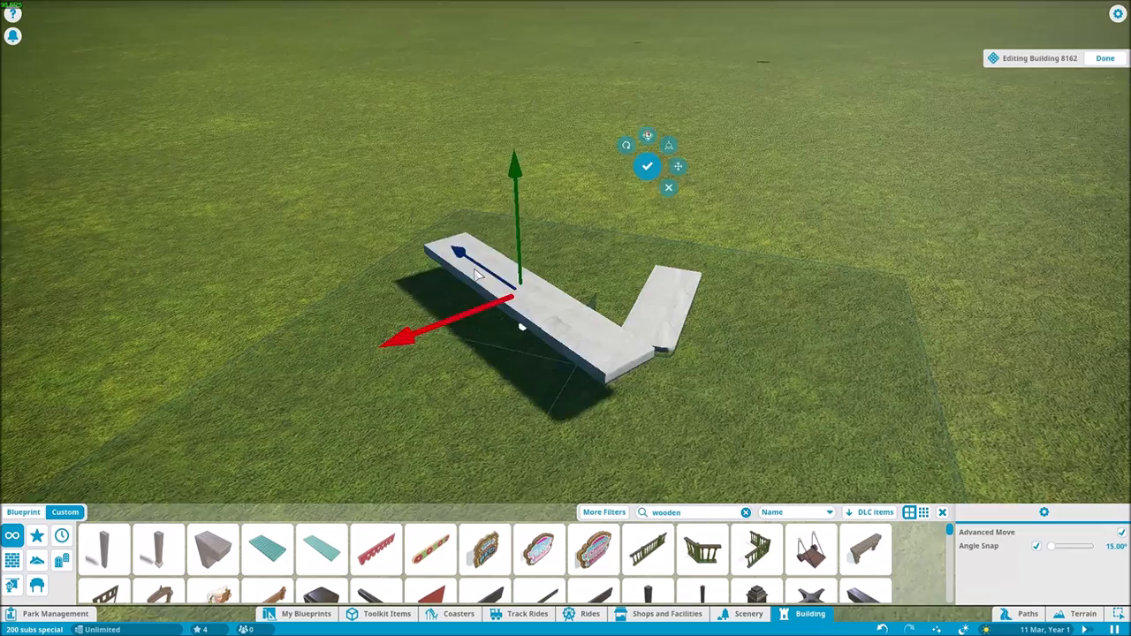
# Step: Arrange white wooden plank pieces, found by searching 'wooden', into a numeral 2
pyautogui.click(668, 144)
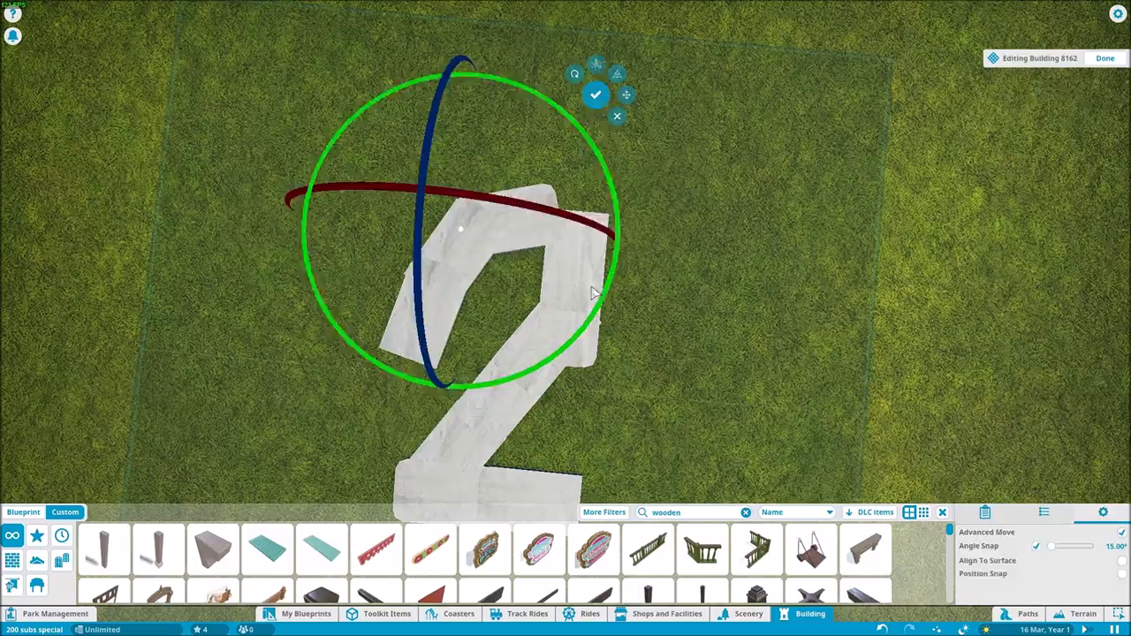
pyautogui.click(596, 94)
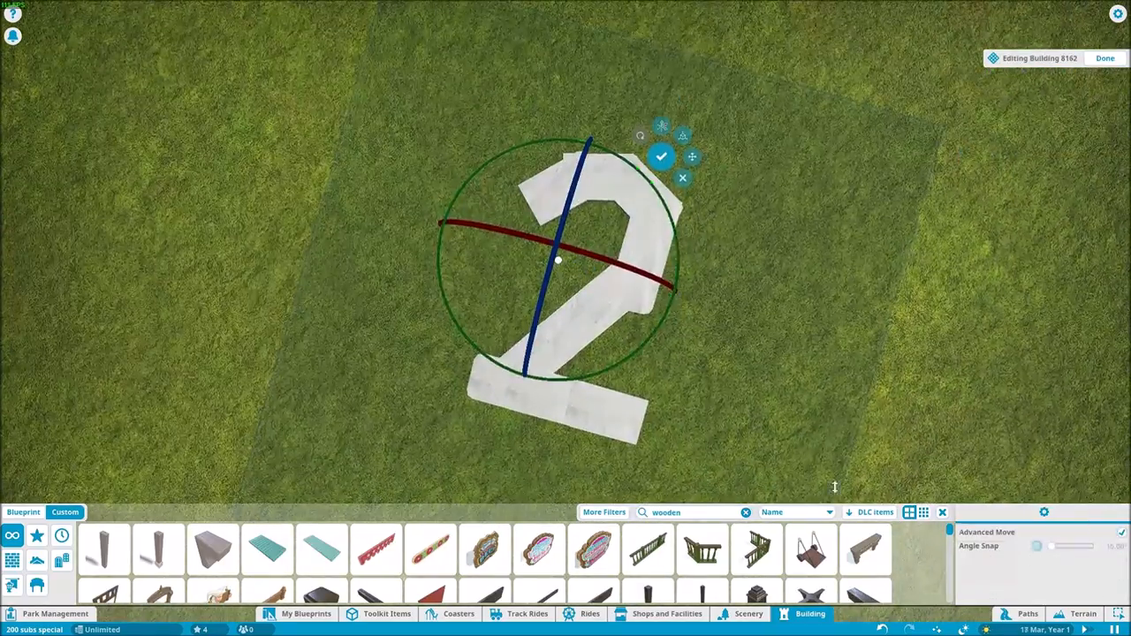
pyautogui.click(662, 156)
pyautogui.write('bracket')
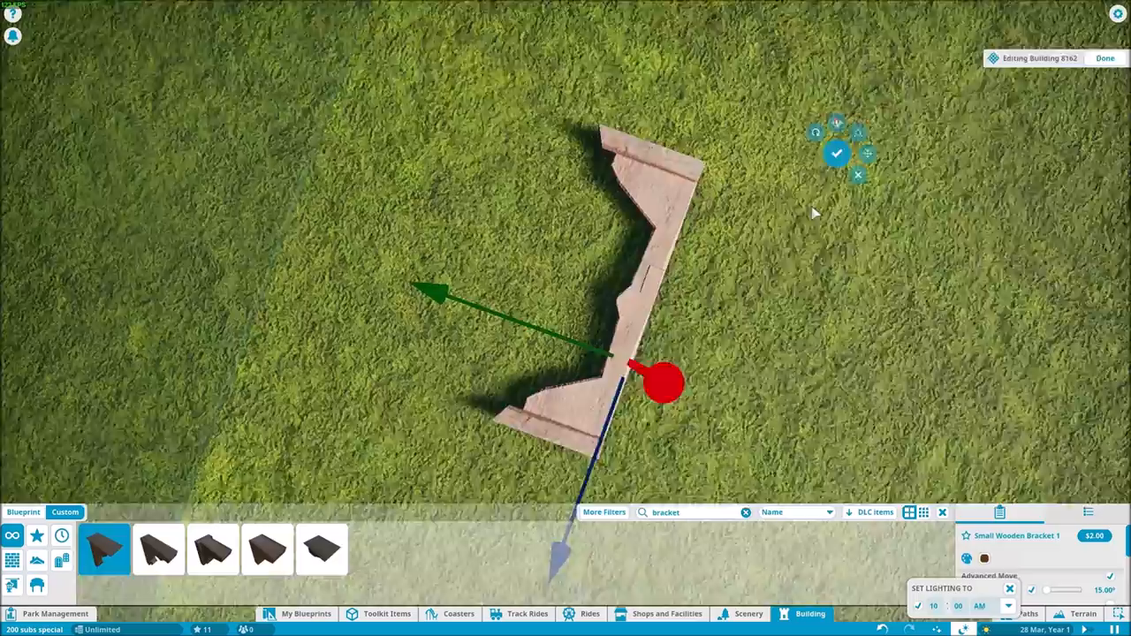
# Step: Spell the letters D, A, R, K in Small Wooden Bracket pieces
pyautogui.click(158, 550)
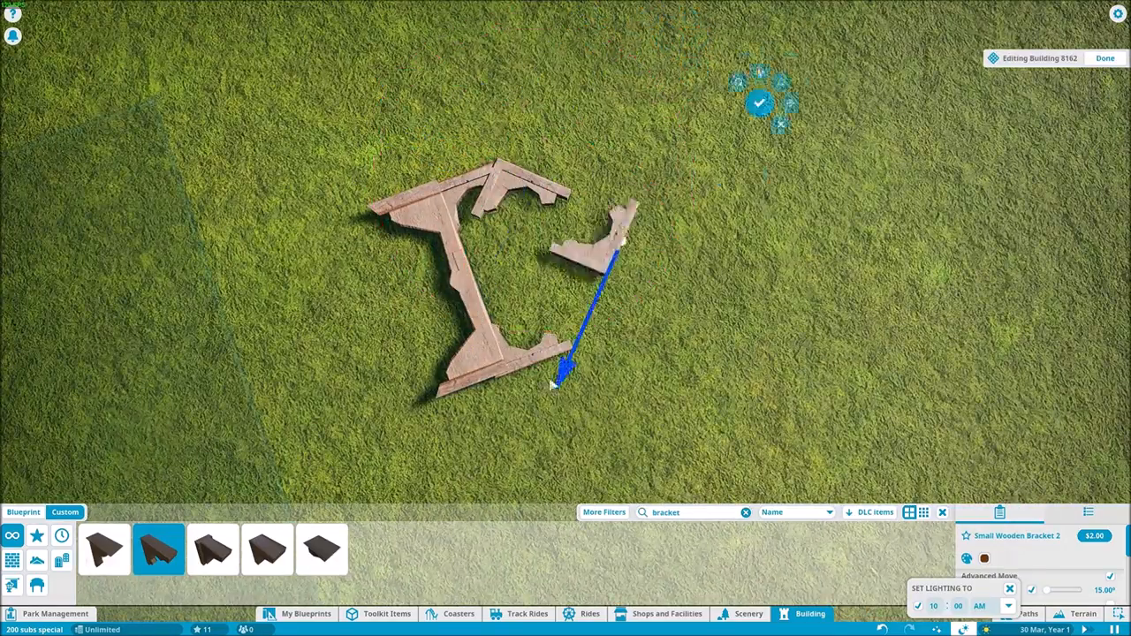
pyautogui.click(321, 548)
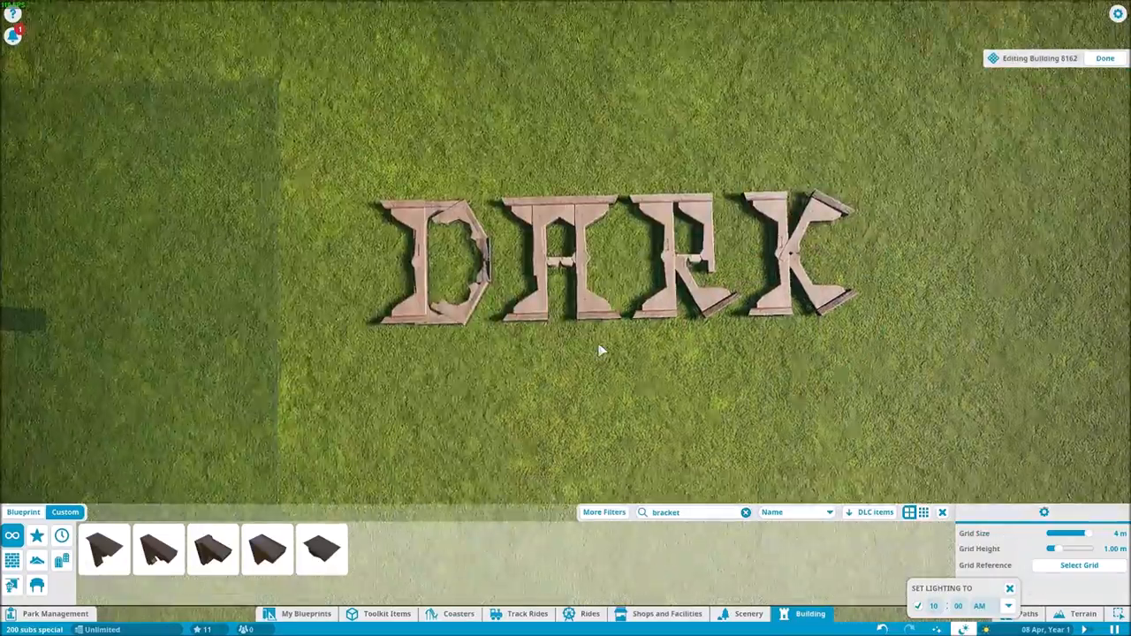
pyautogui.click(104, 548)
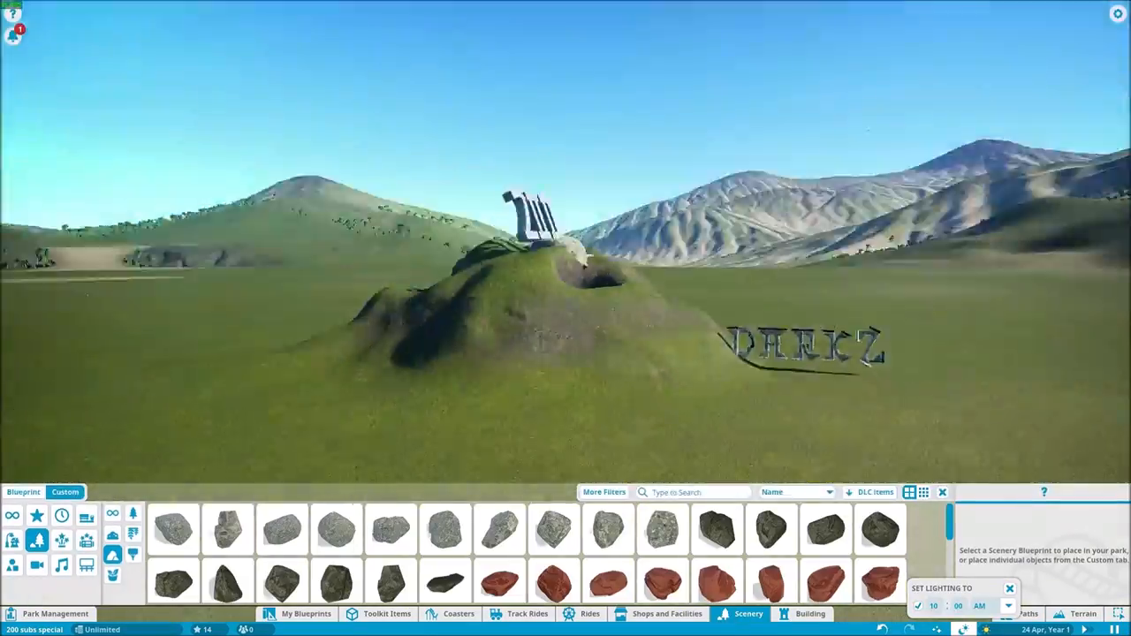
# Step: Raise a terrain hill with a central crater beneath the 200 monument
pyautogui.click(770, 530)
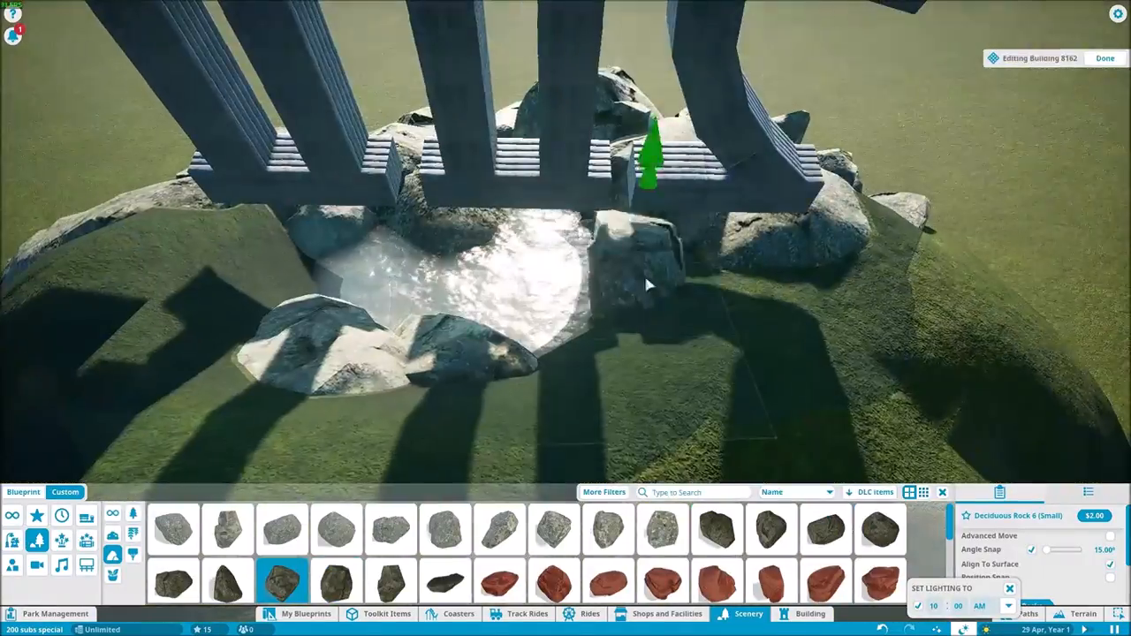
# Step: Heap Deciduous Rock boulders, aligned to surface, around the monument base and pools
pyautogui.click(825, 529)
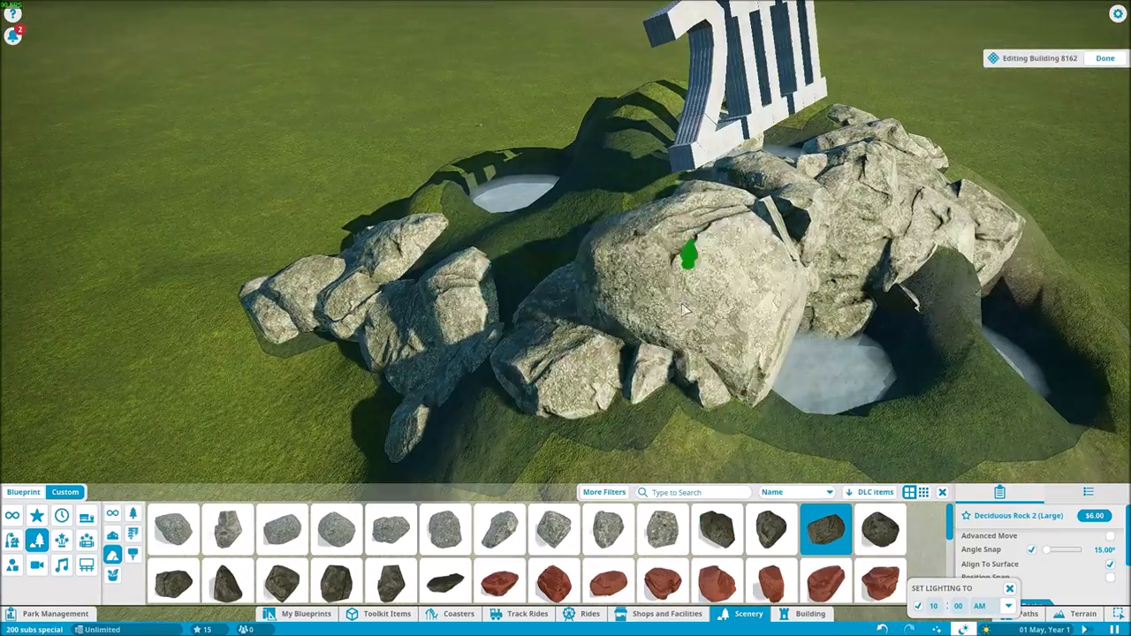
pyautogui.click(228, 581)
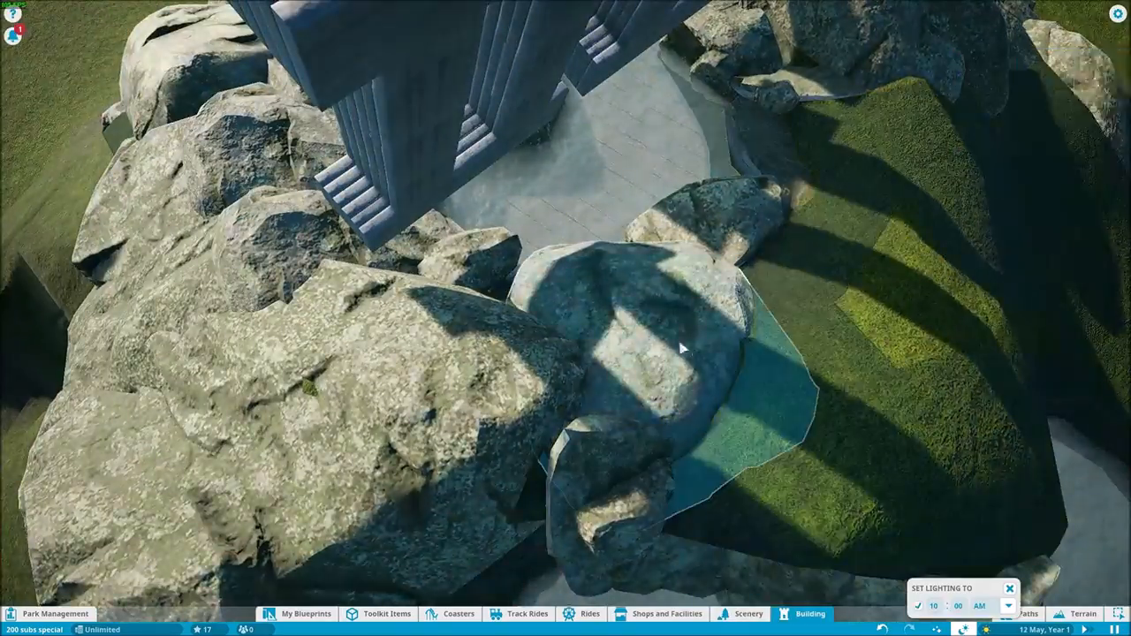
# Step: Widen the mound with large and small Alpine Rock pieces from Scenery
pyautogui.click(748, 613)
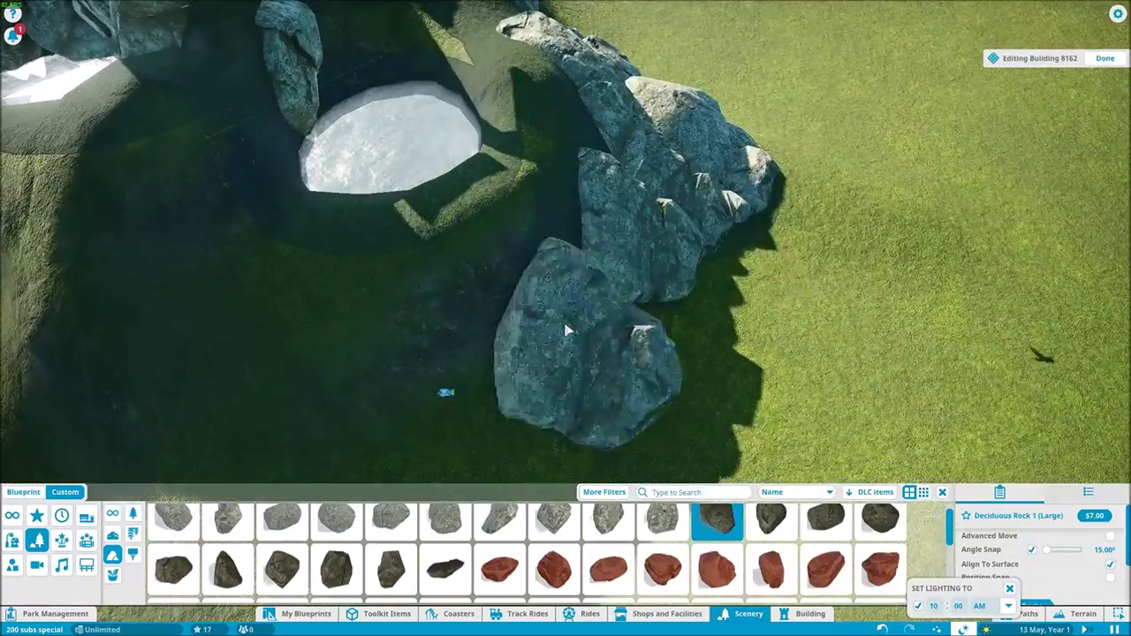
pyautogui.click(823, 520)
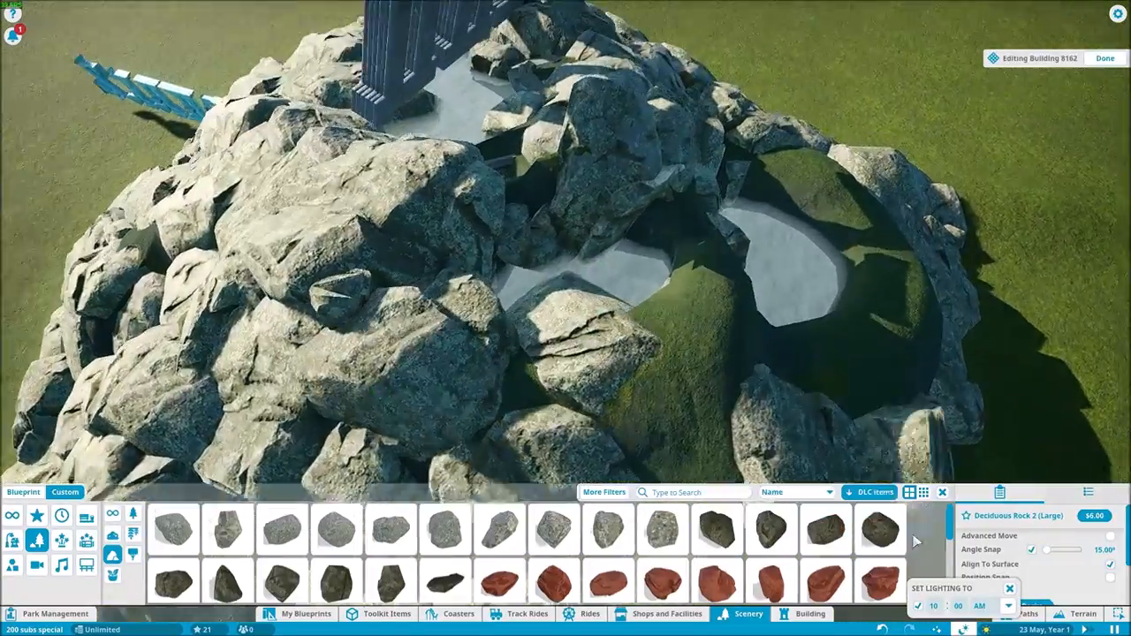
pyautogui.click(715, 530)
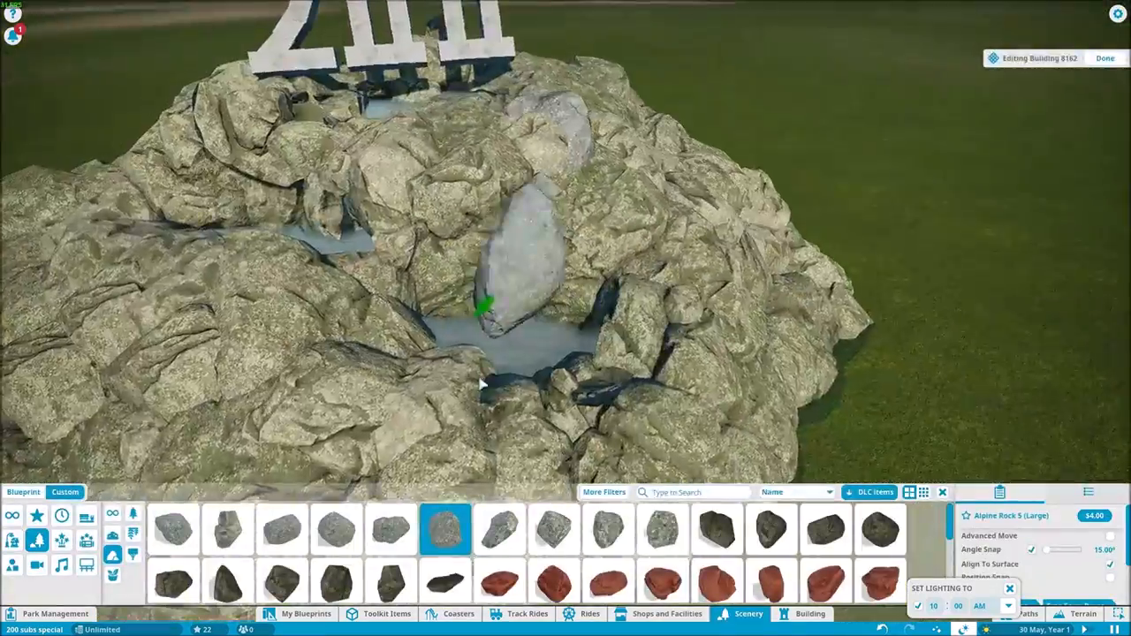
pyautogui.click(282, 529)
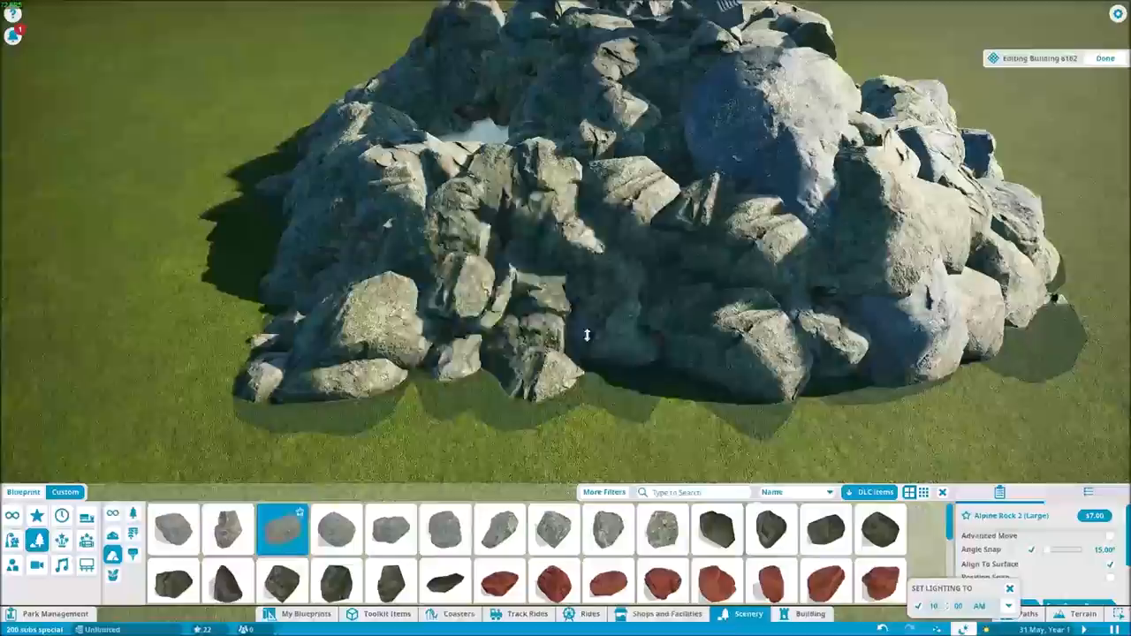
pyautogui.click(608, 530)
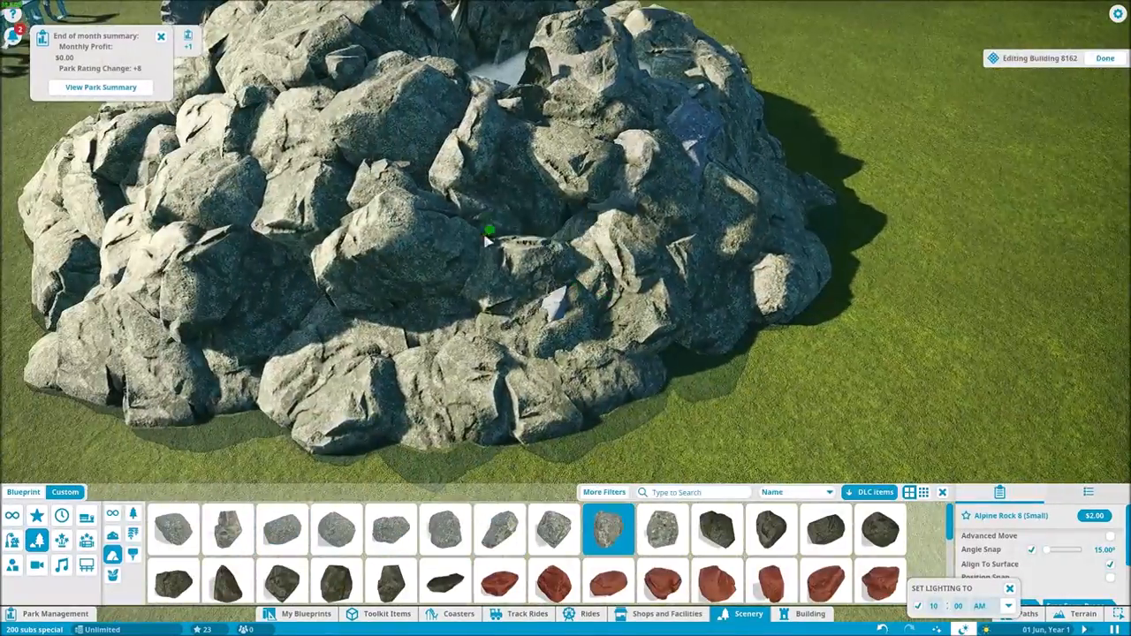
pyautogui.click(390, 529)
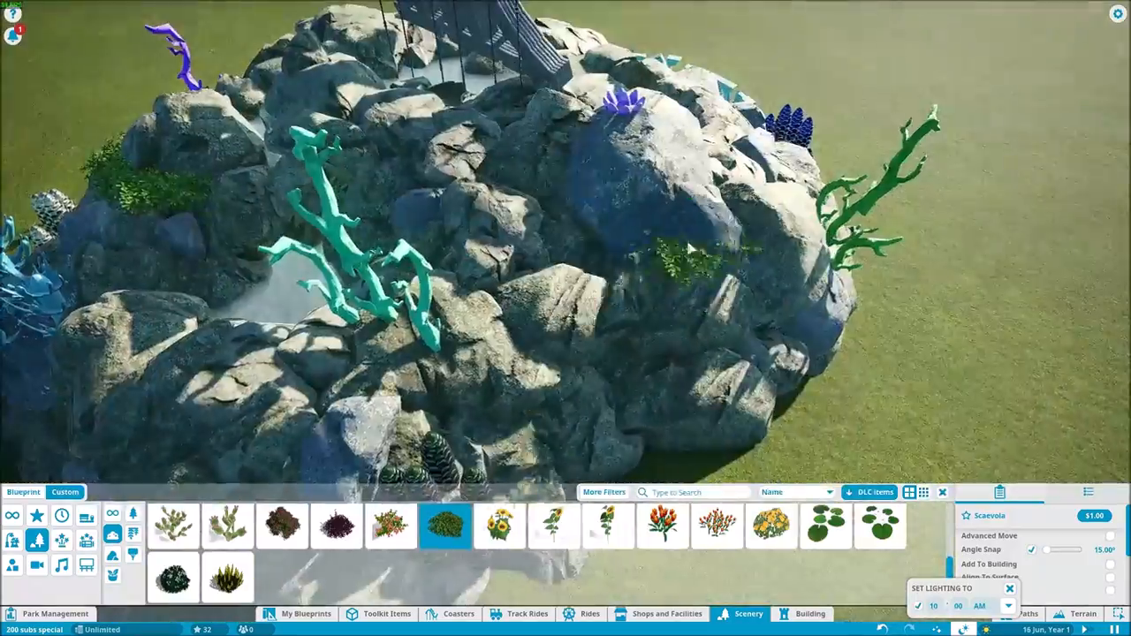
# Step: Decorate the mound with coral, Scaevola shrubs, crystals, an egg and a boat
pyautogui.click(305, 613)
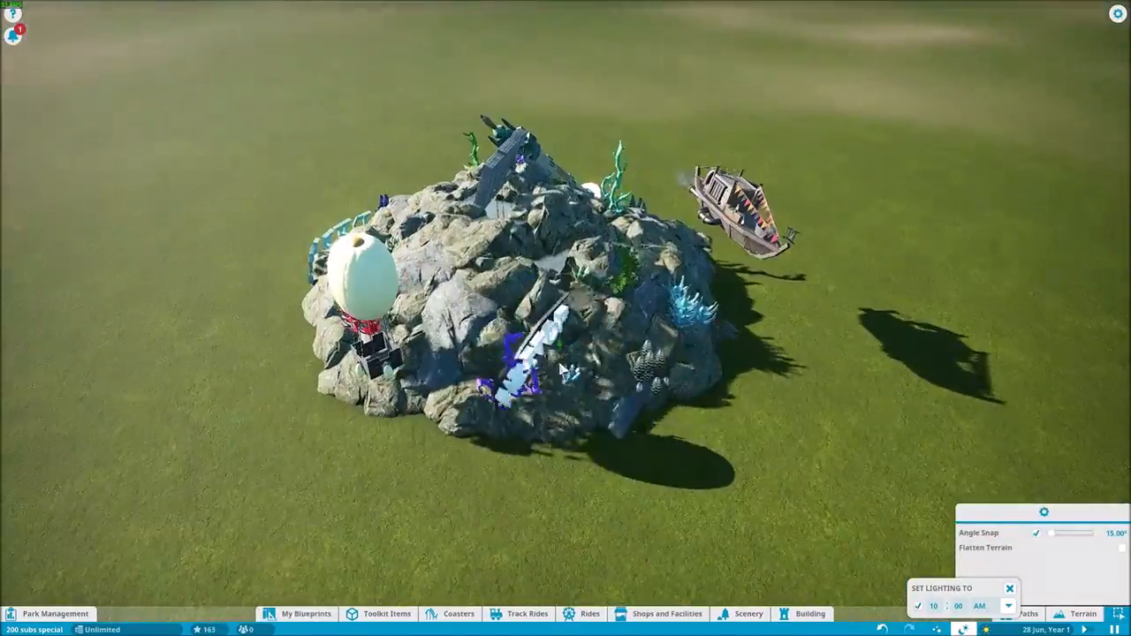
# Step: Place blueprint pieces and the 200 sign, then search Your Creations for 'mr'
pyautogui.click(747, 613)
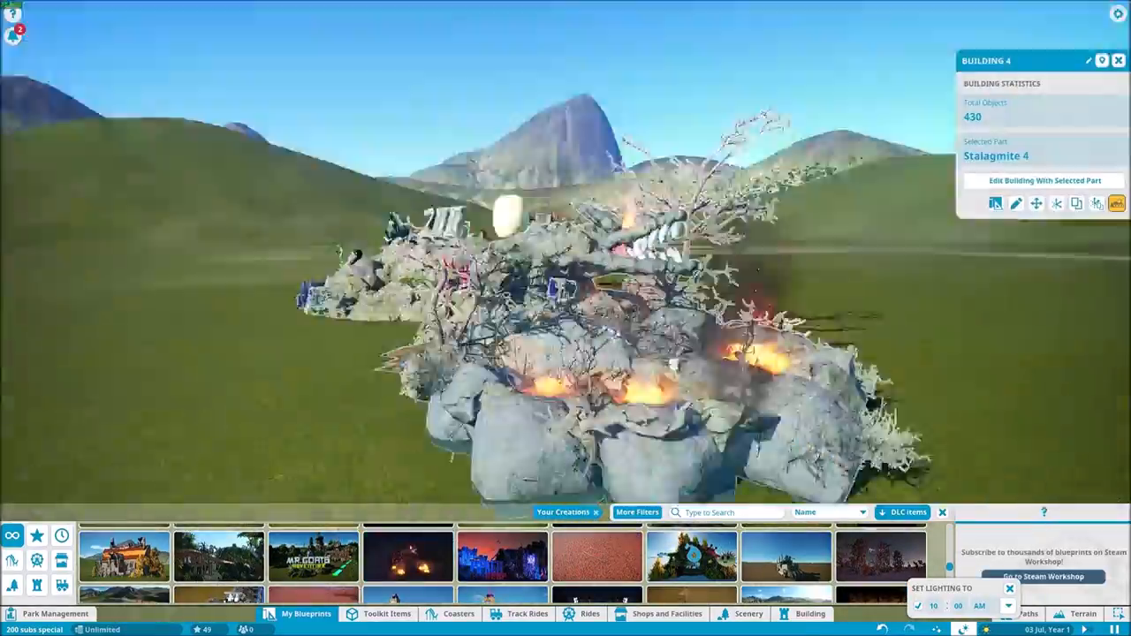
pyautogui.click(1044, 180)
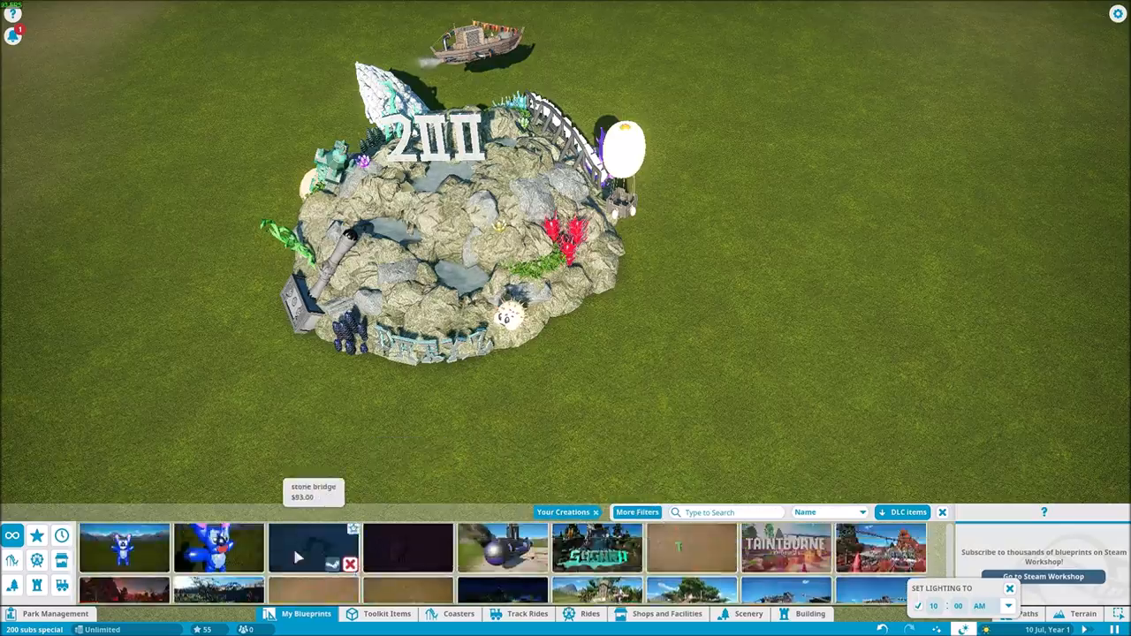
pyautogui.write('mr')
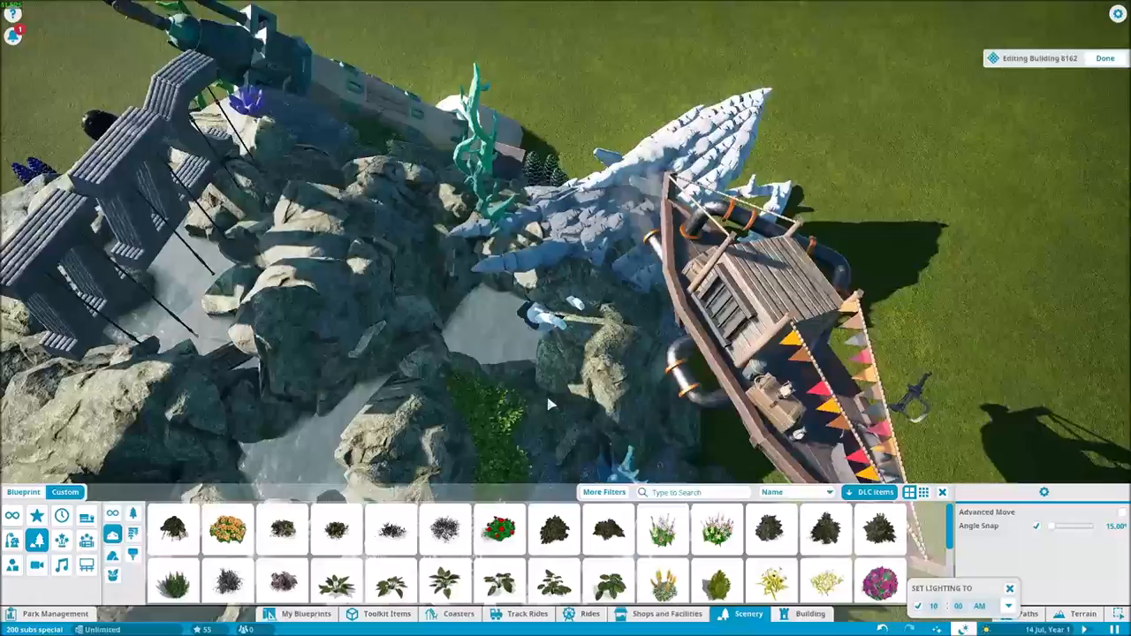
pyautogui.click(1104, 58)
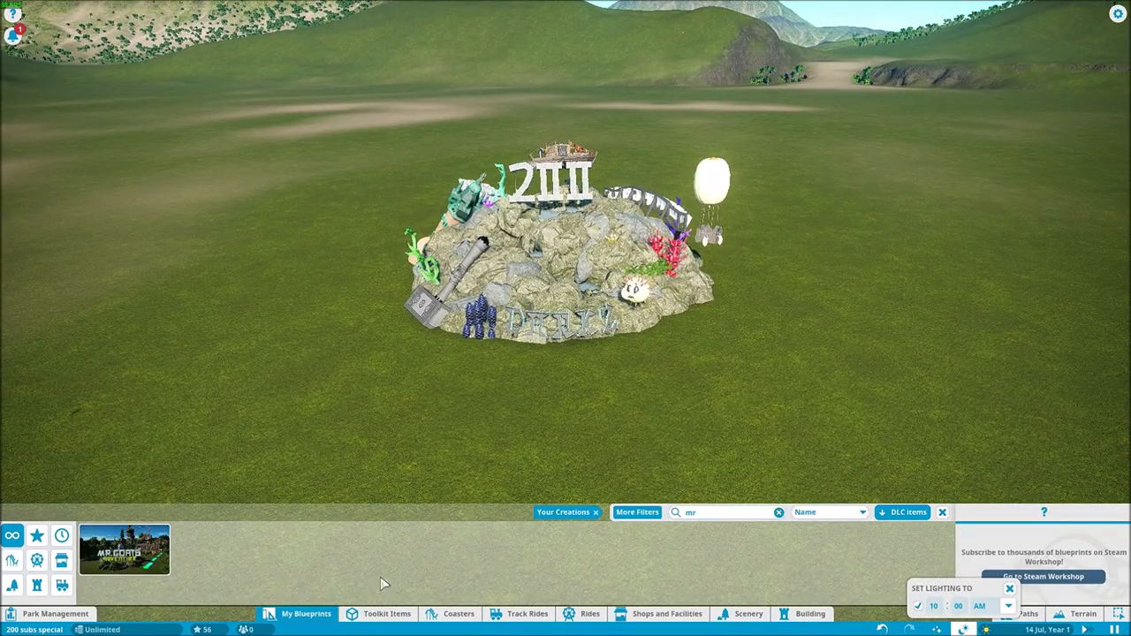
# Step: Move the treehouse blueprint's parasol and wooden deck onto the mound
pyautogui.click(778, 511)
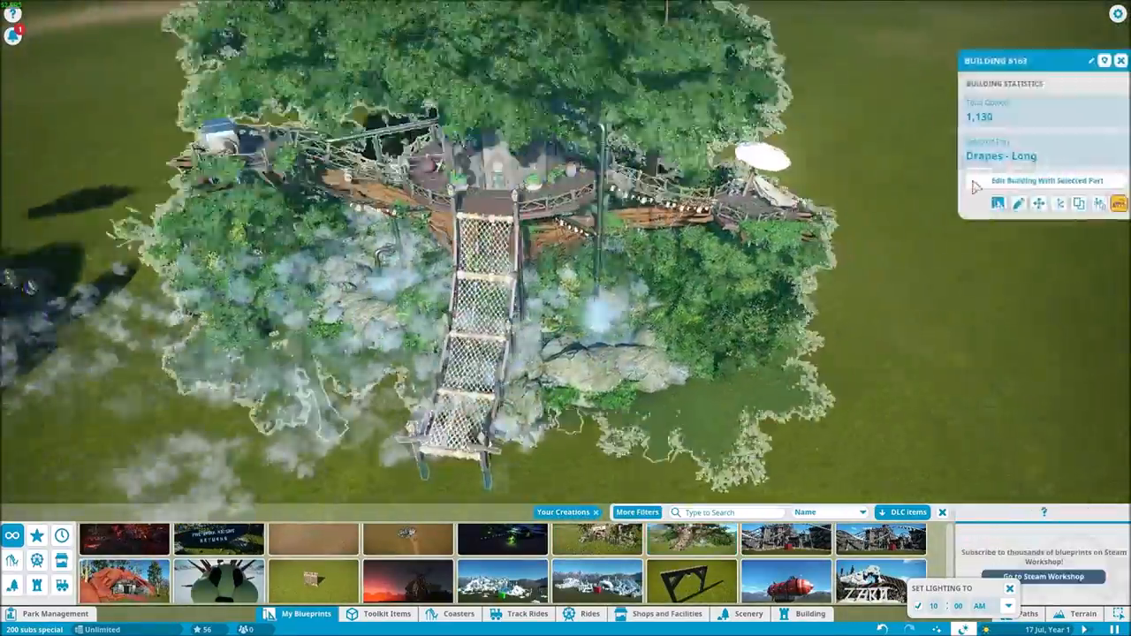
pyautogui.click(1046, 180)
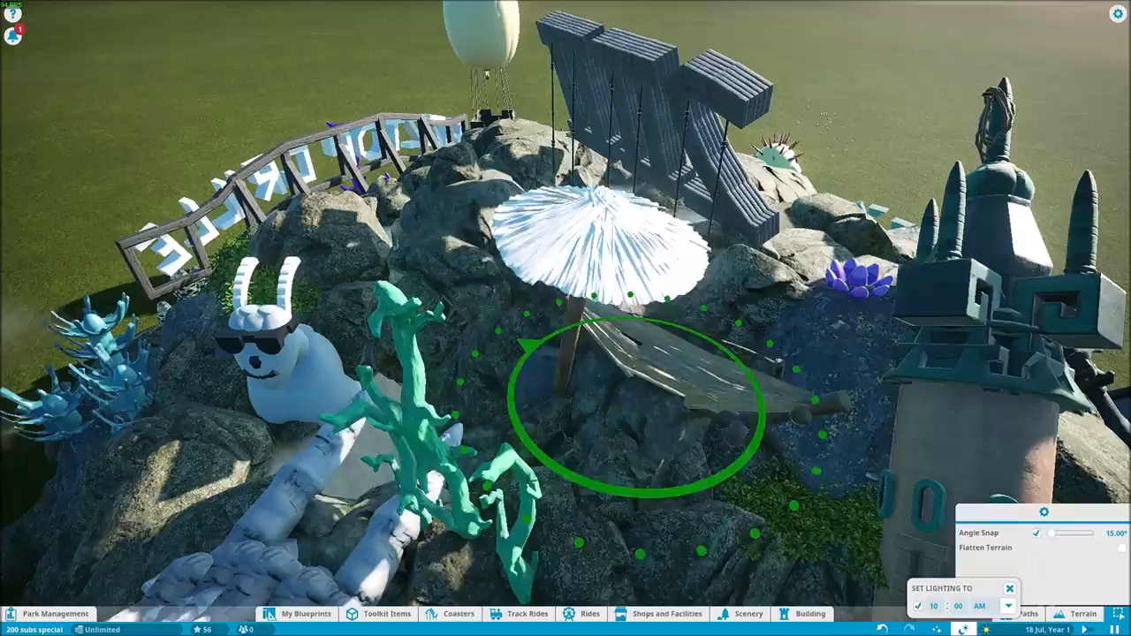
# Step: Set lighting to 10 PM and add Colourable Area Lights around the monument
pyautogui.click(306, 613)
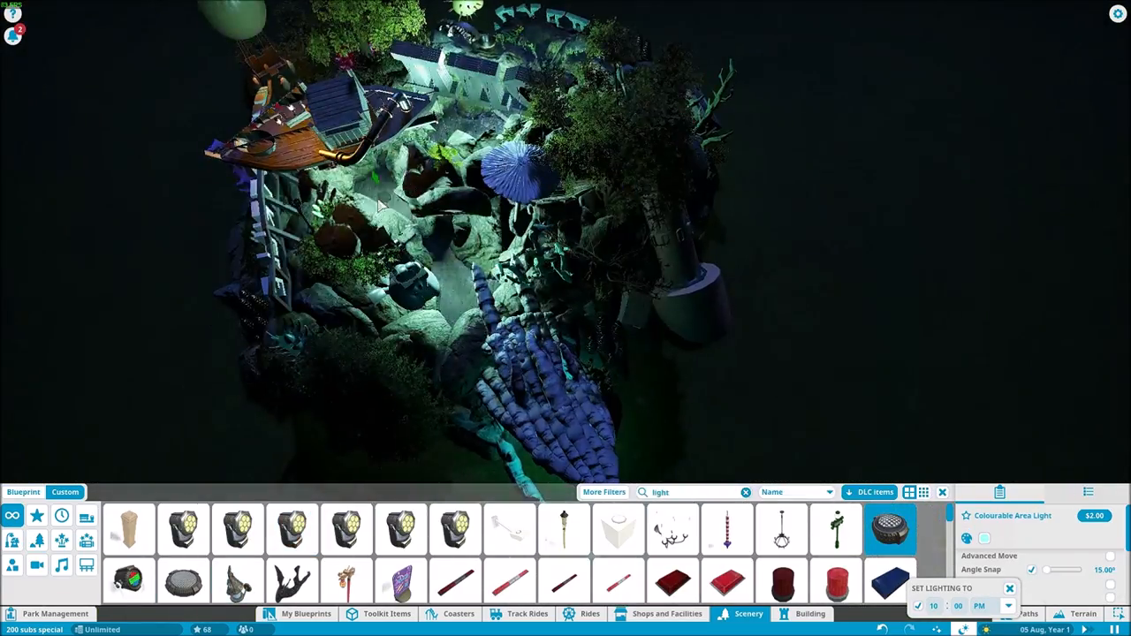
# Step: Close the Scenery panel and set the lighting back to 10 AM
pyautogui.click(128, 581)
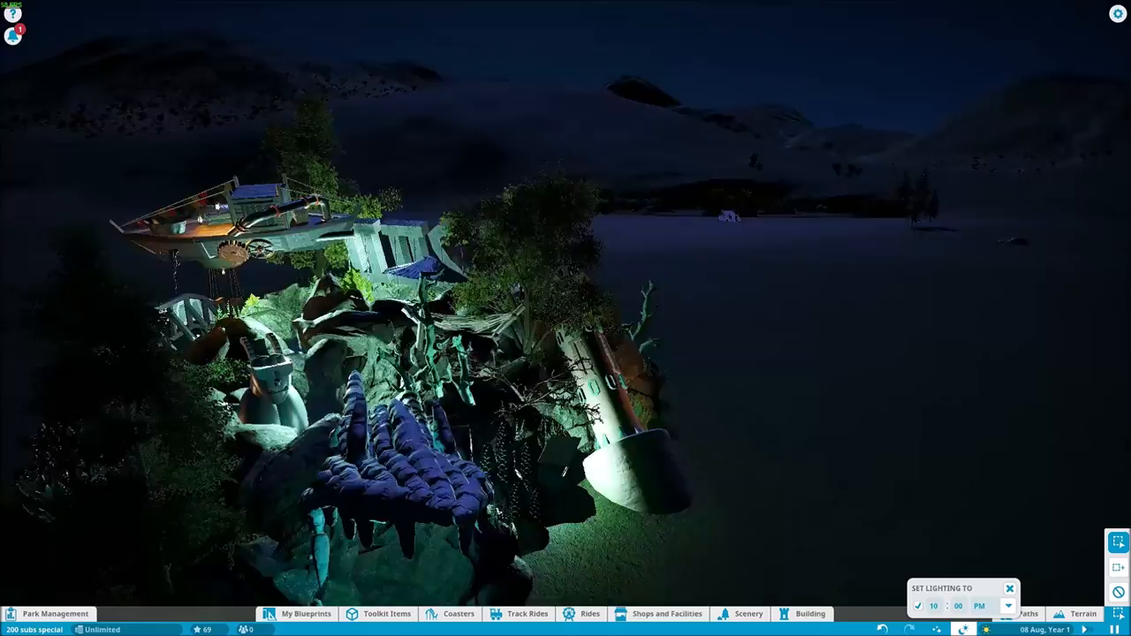
pyautogui.click(979, 606)
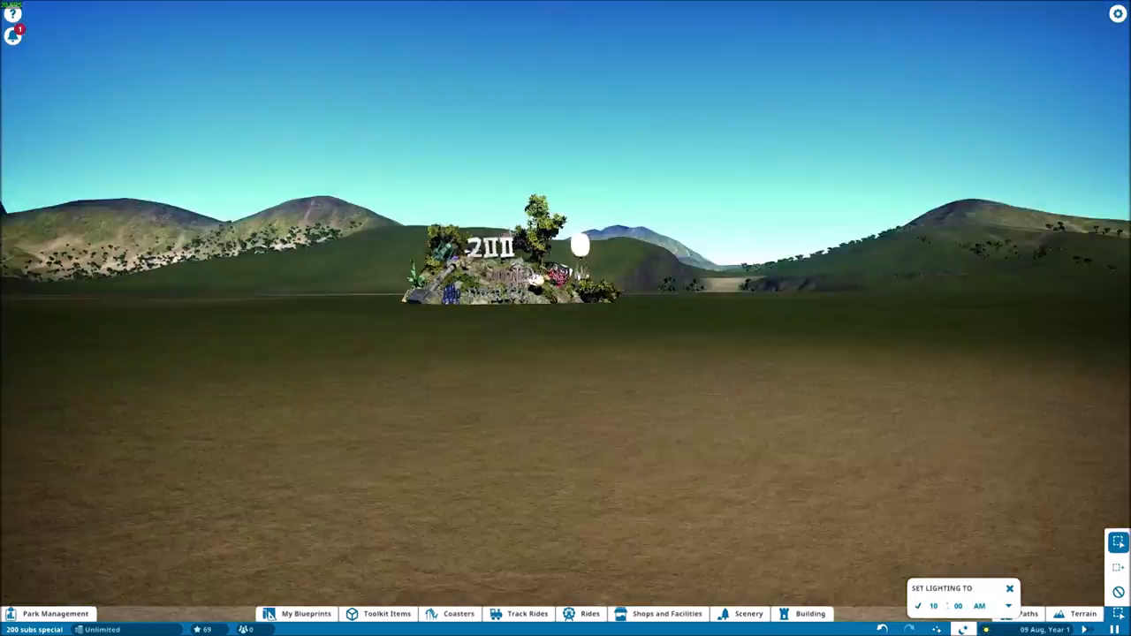